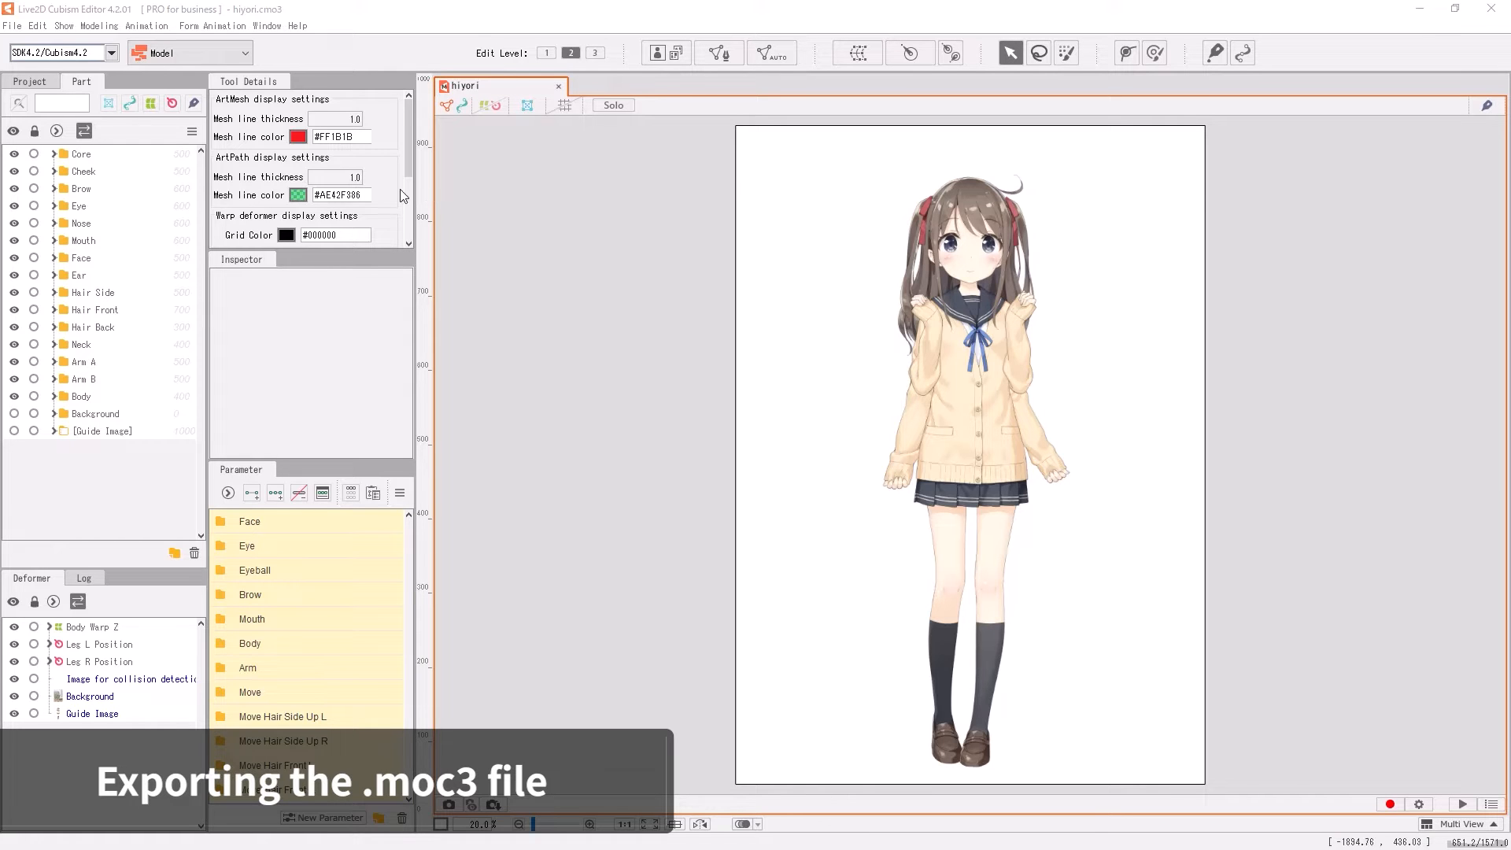
Step: Start the moc3 runtime export from File > Export For Runtime
{"action": "left_click", "coordinate": [13, 26]}
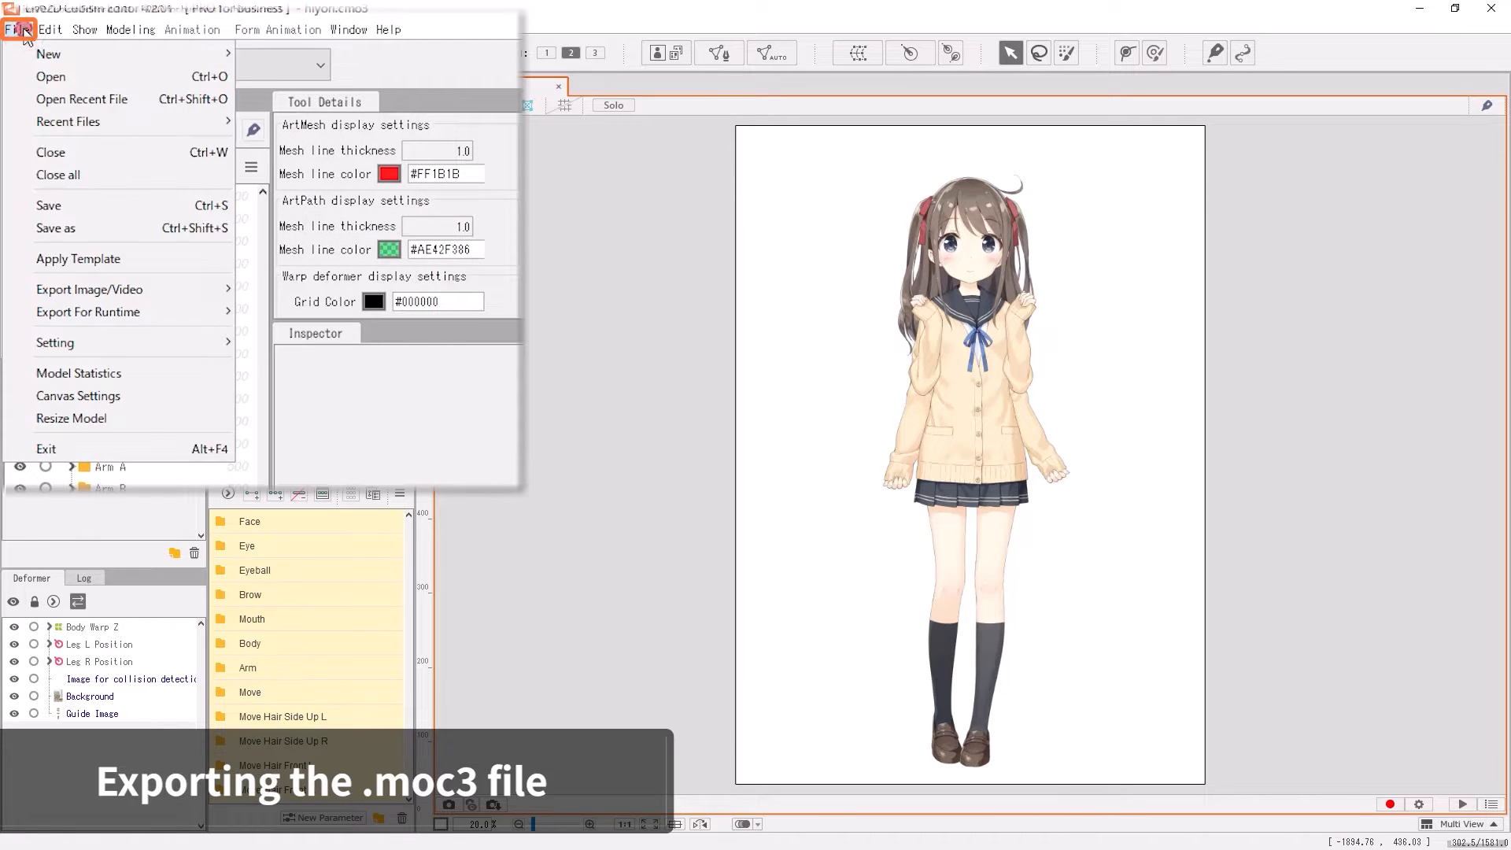
{"action": "mouse_move", "coordinate": [116, 312]}
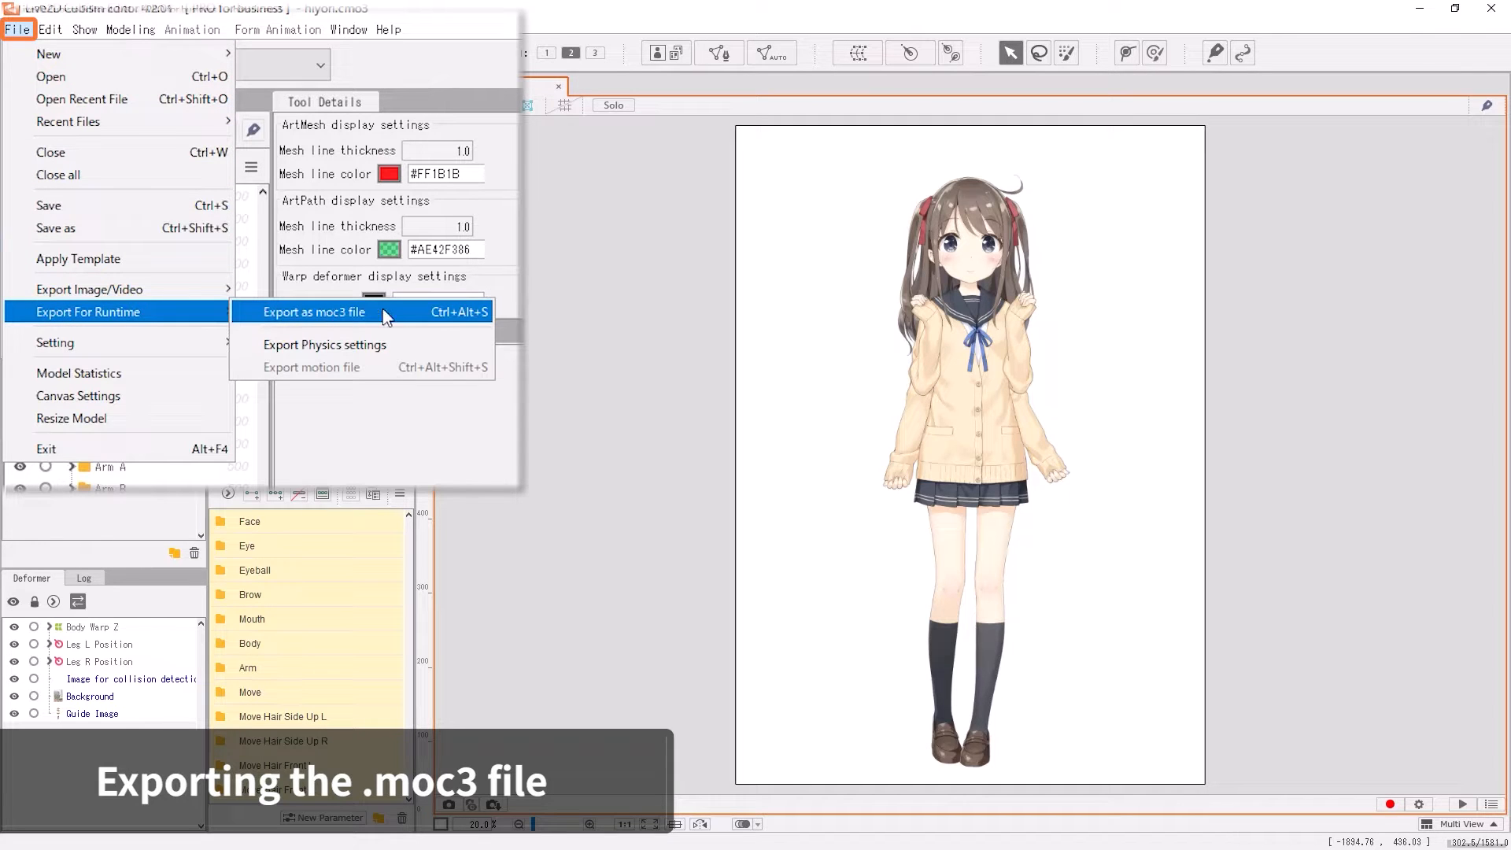
{"action": "left_click", "coordinate": [314, 312]}
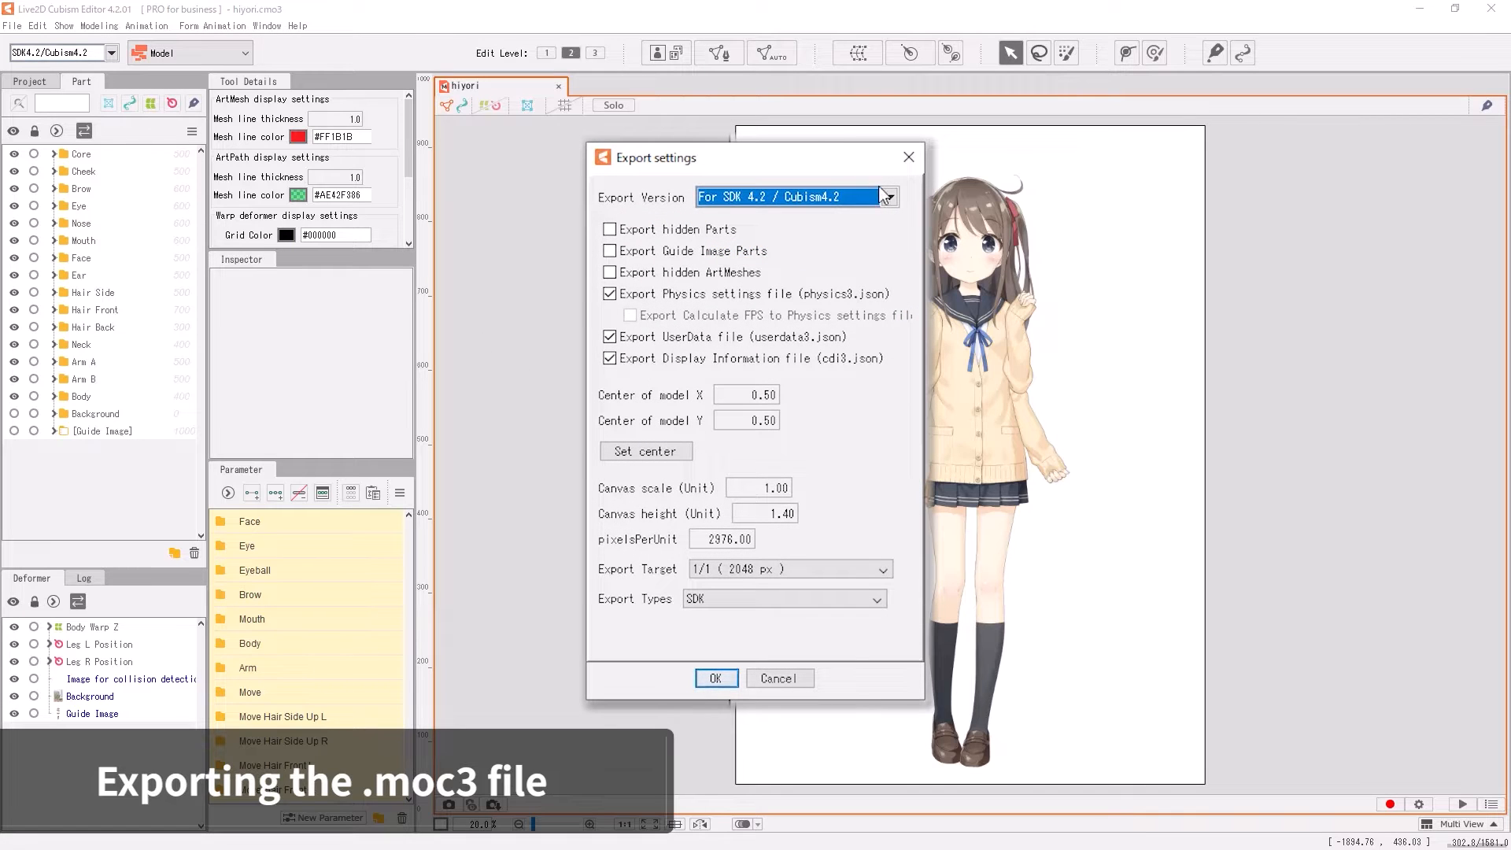
{"action": "left_click", "coordinate": [885, 197]}
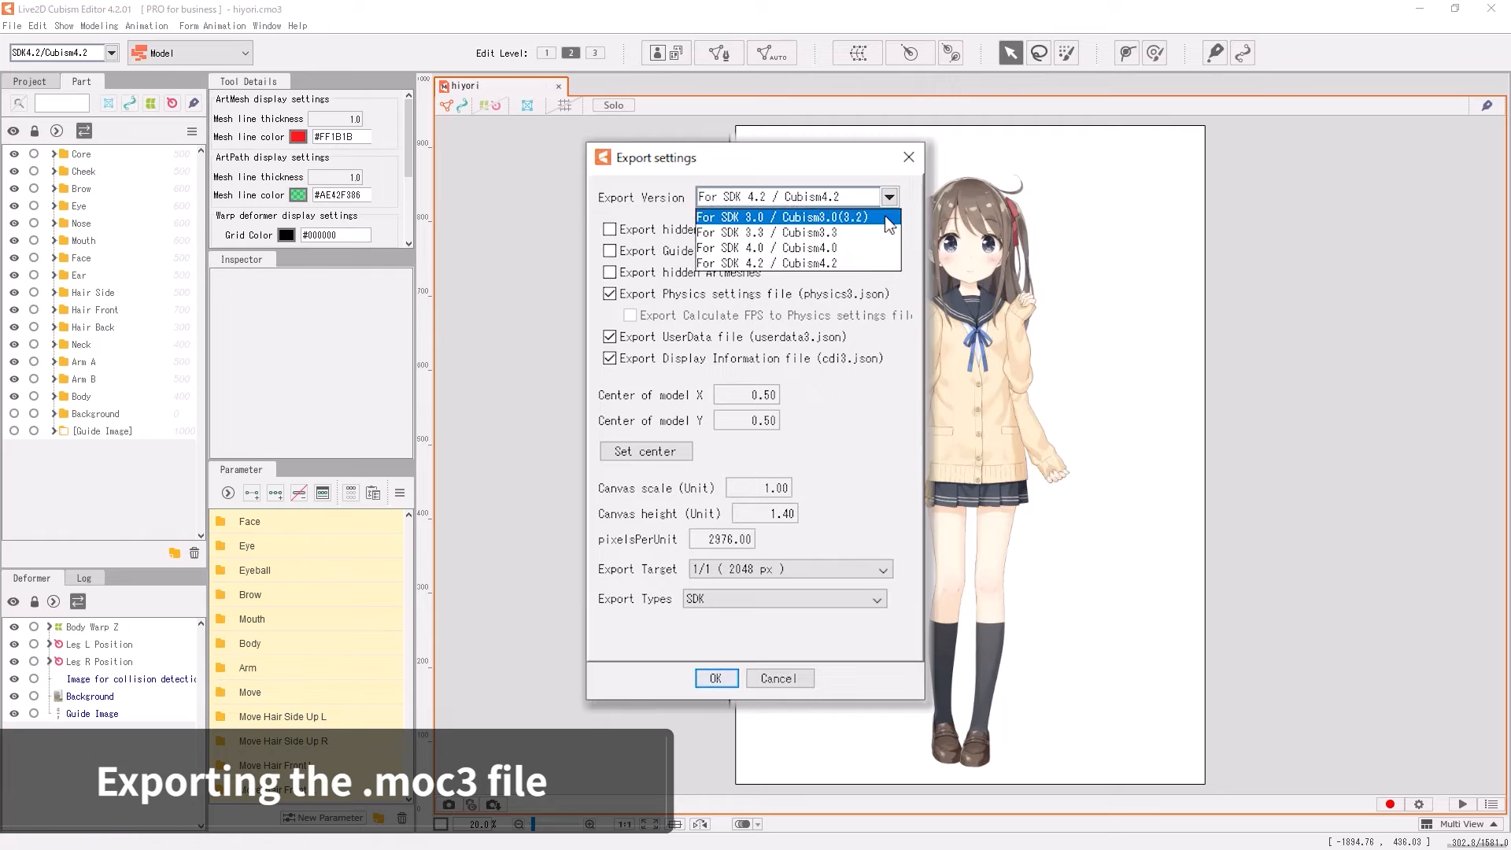
{"action": "mouse_move", "coordinate": [794, 232]}
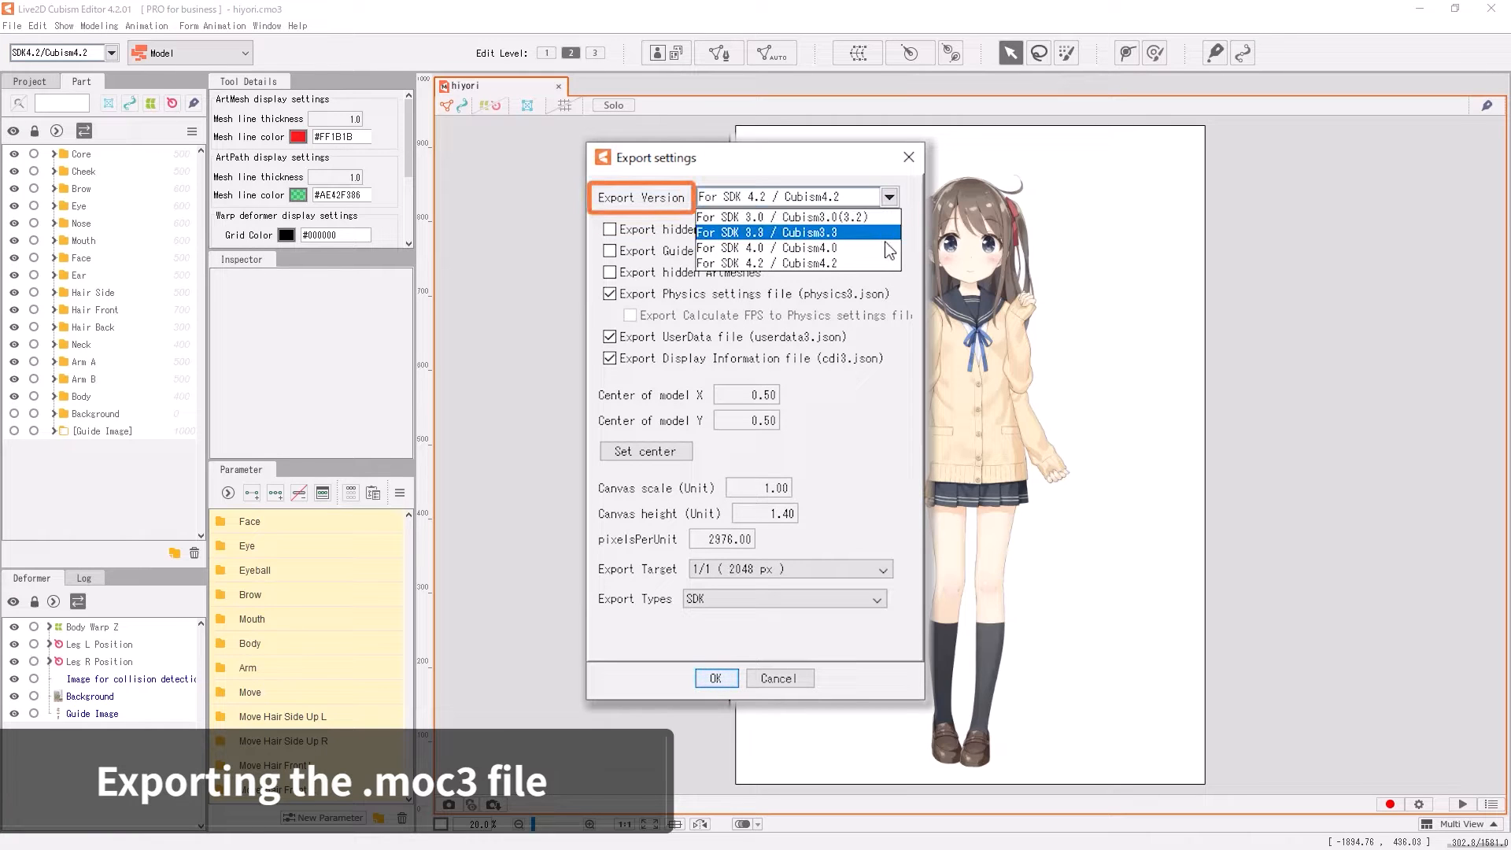
{"action": "left_click", "coordinate": [781, 263]}
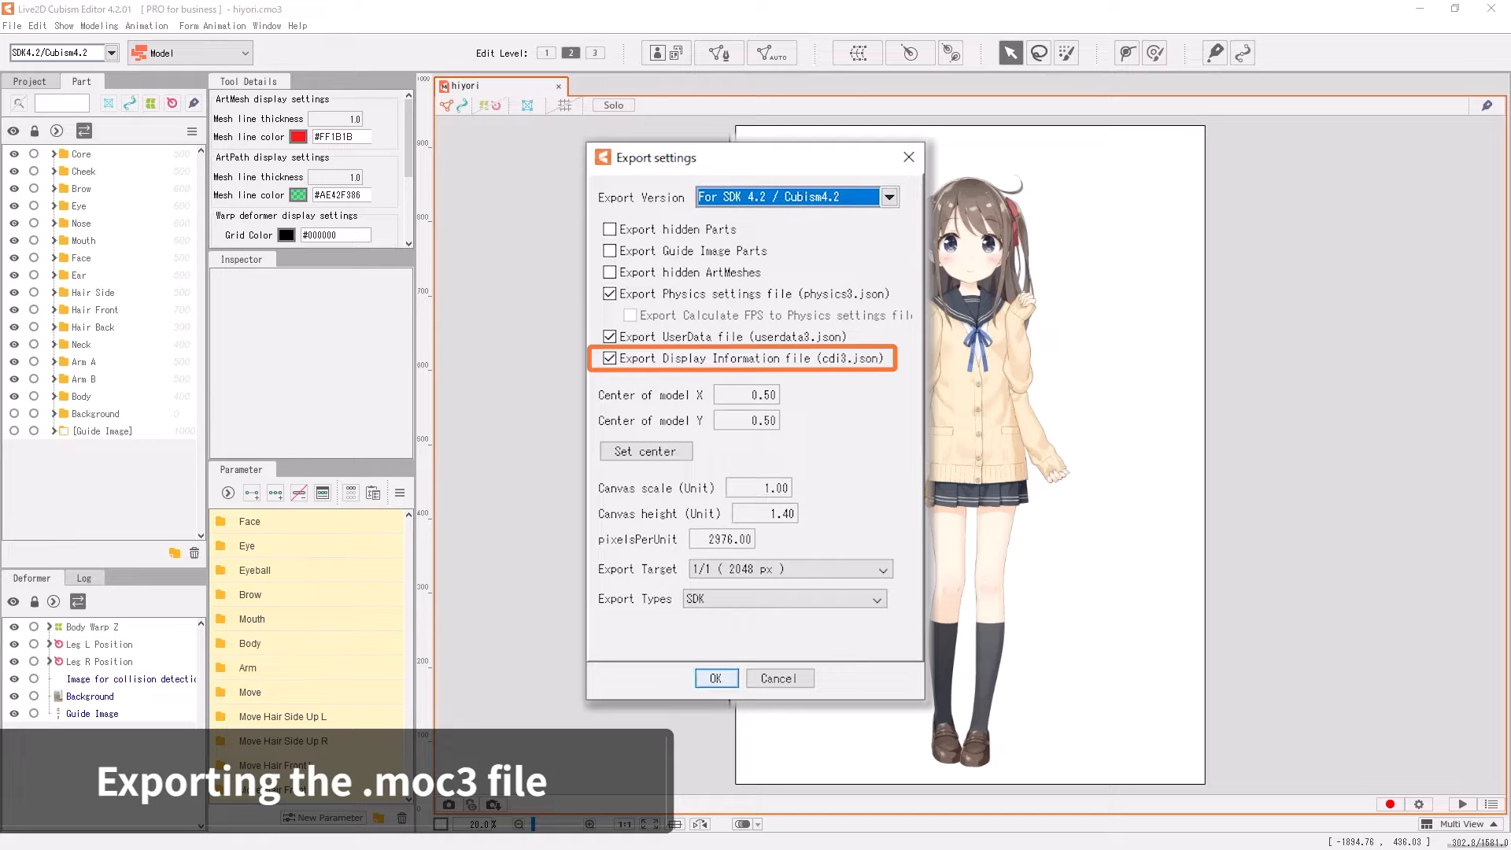
{"action": "left_click", "coordinate": [715, 678]}
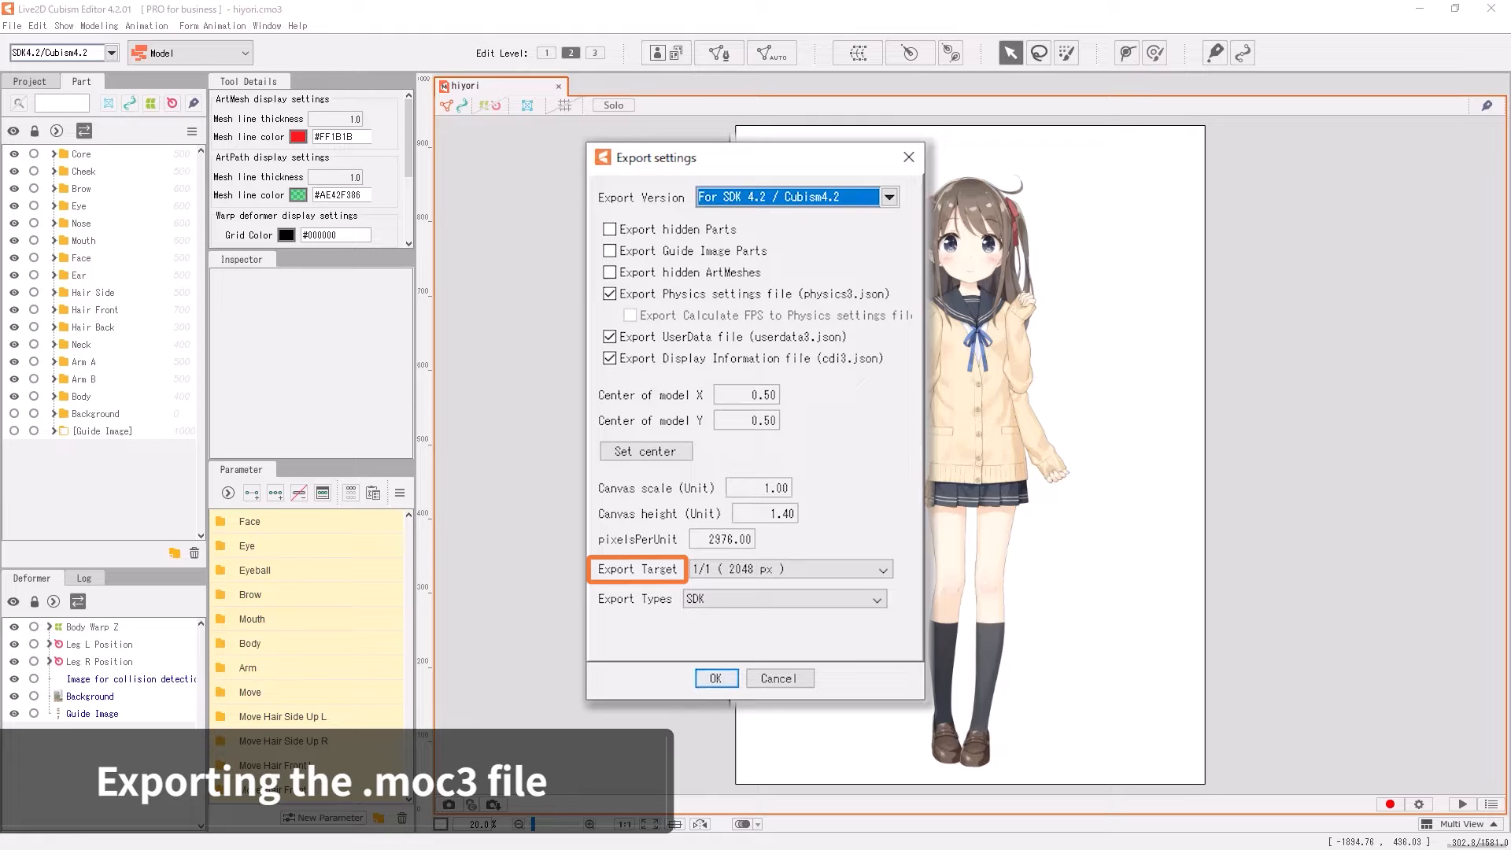
{"action": "mouse_move", "coordinate": [896, 578]}
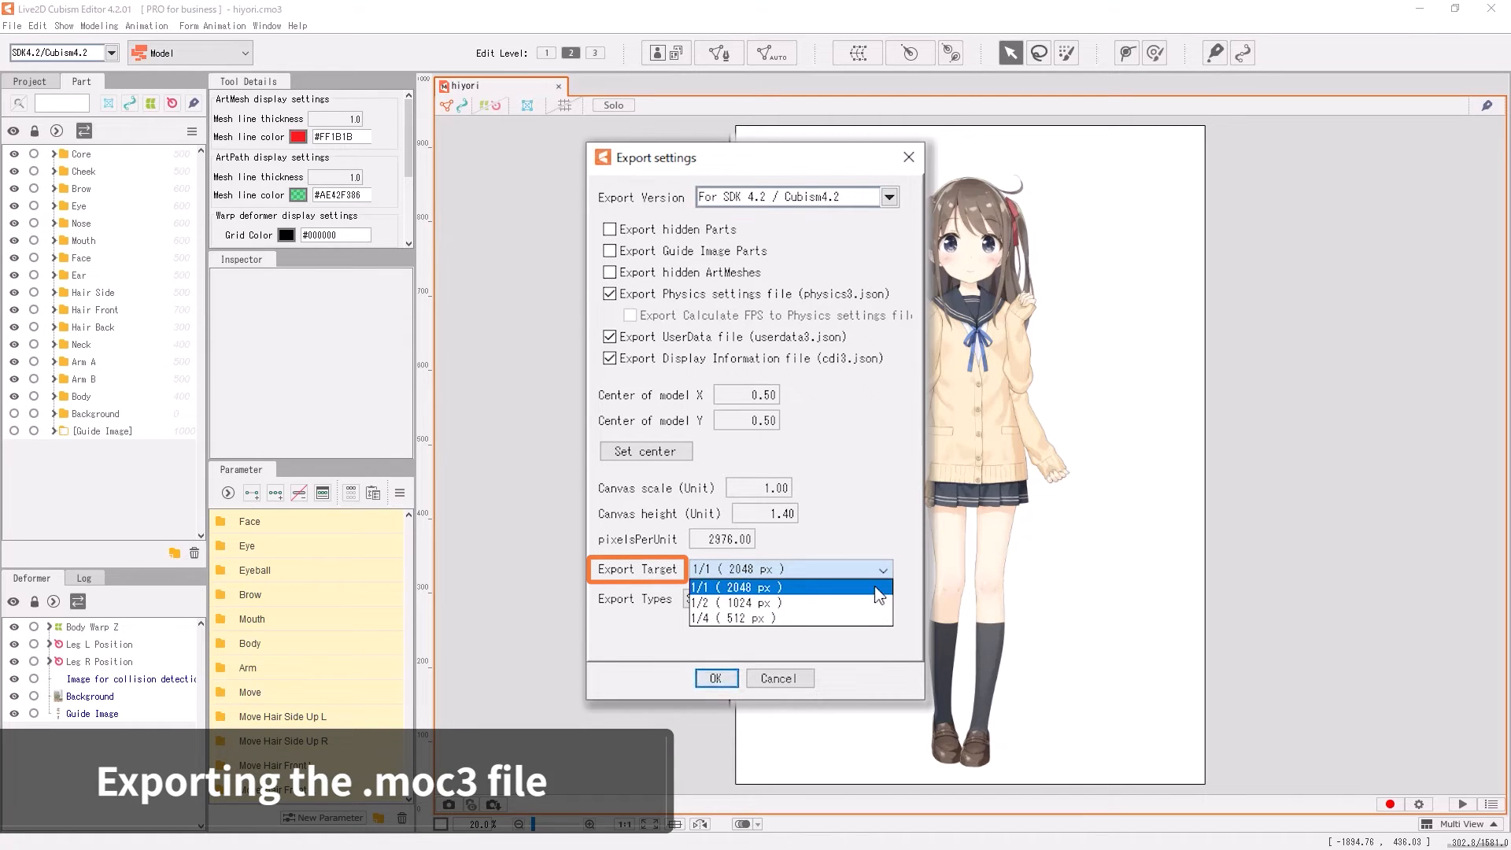
{"action": "left_click", "coordinate": [737, 585]}
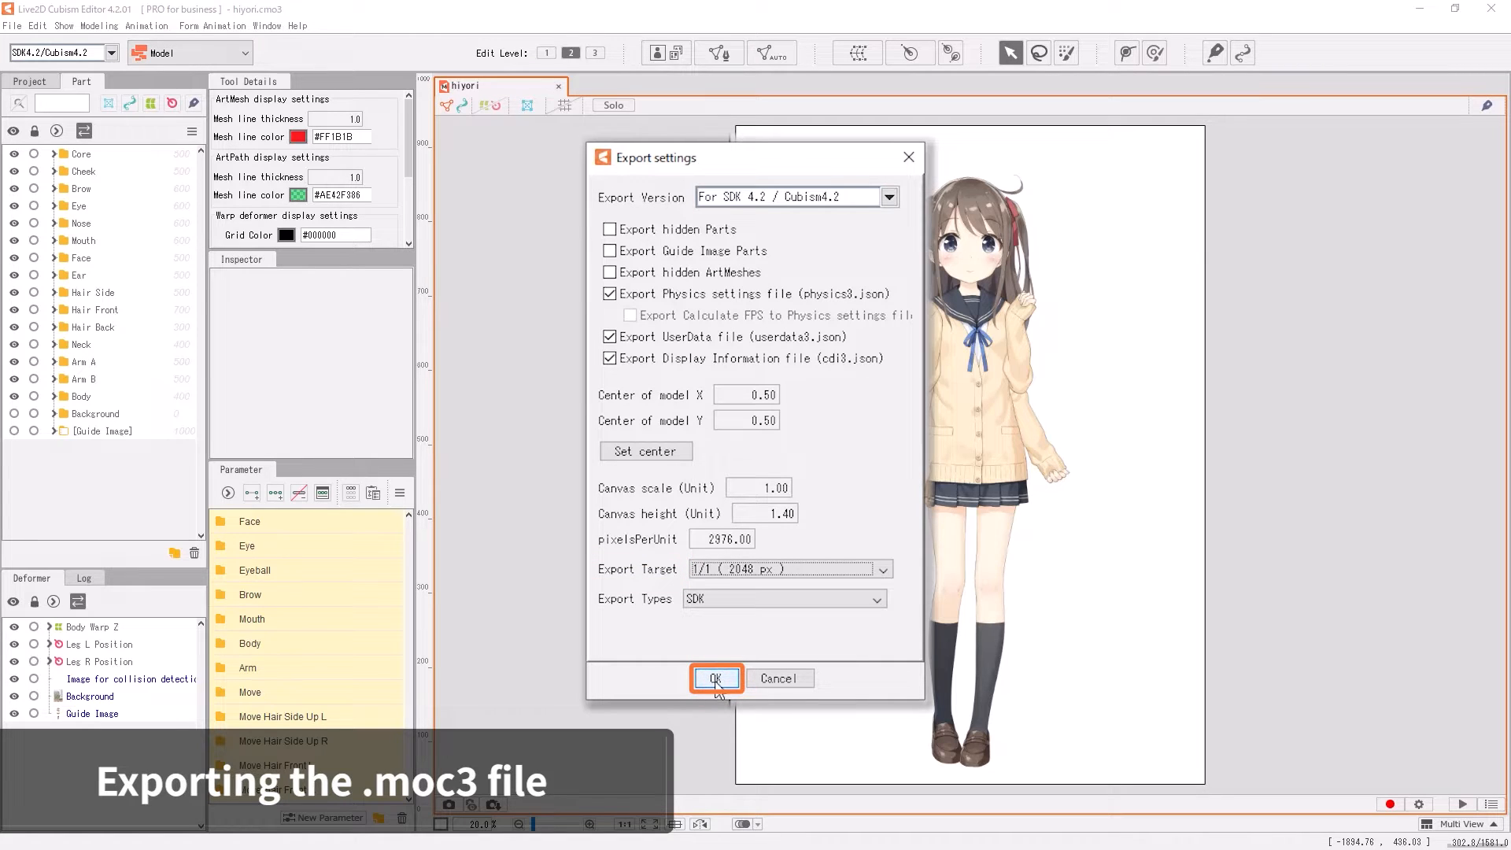
Step: Accept the SDK 4.2 export settings and save the model as hiyori.moc3
{"action": "left_click", "coordinate": [715, 677]}
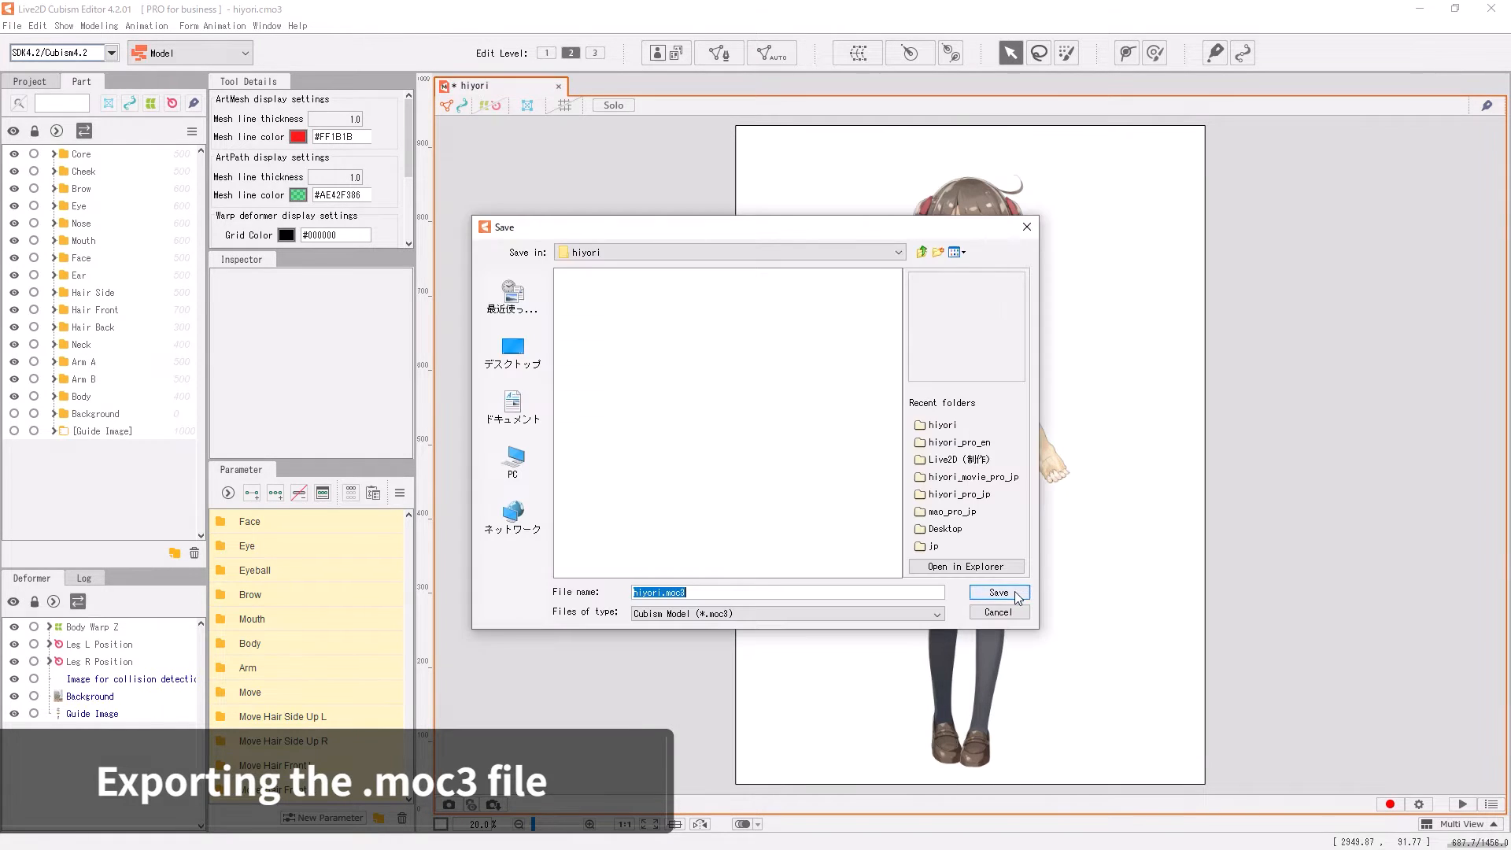
{"action": "left_click", "coordinate": [997, 592]}
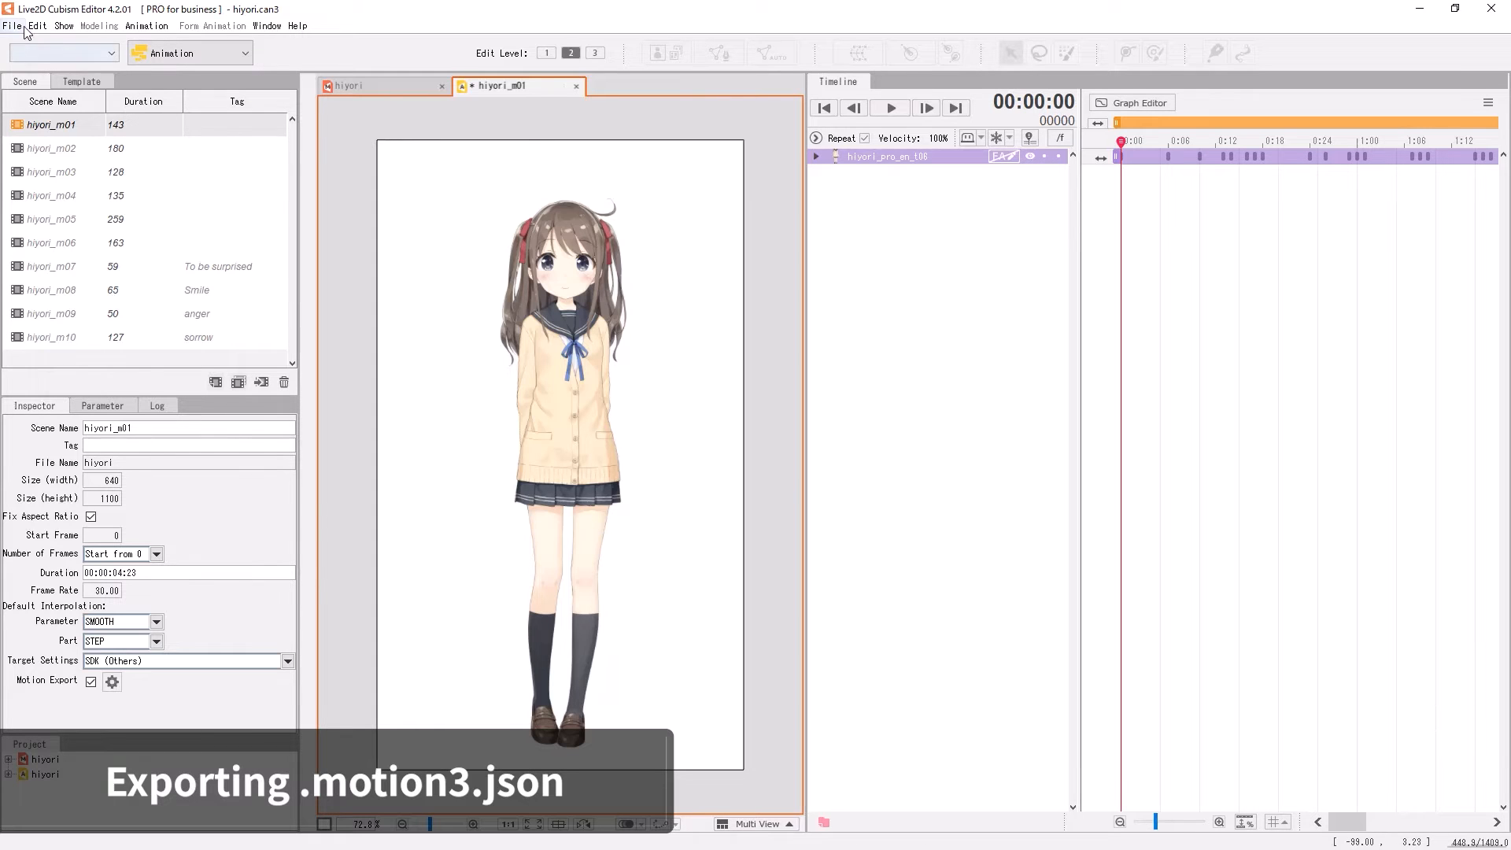
Step: Start the motion file export from File > Export For Runtime
{"action": "left_click", "coordinate": [14, 26]}
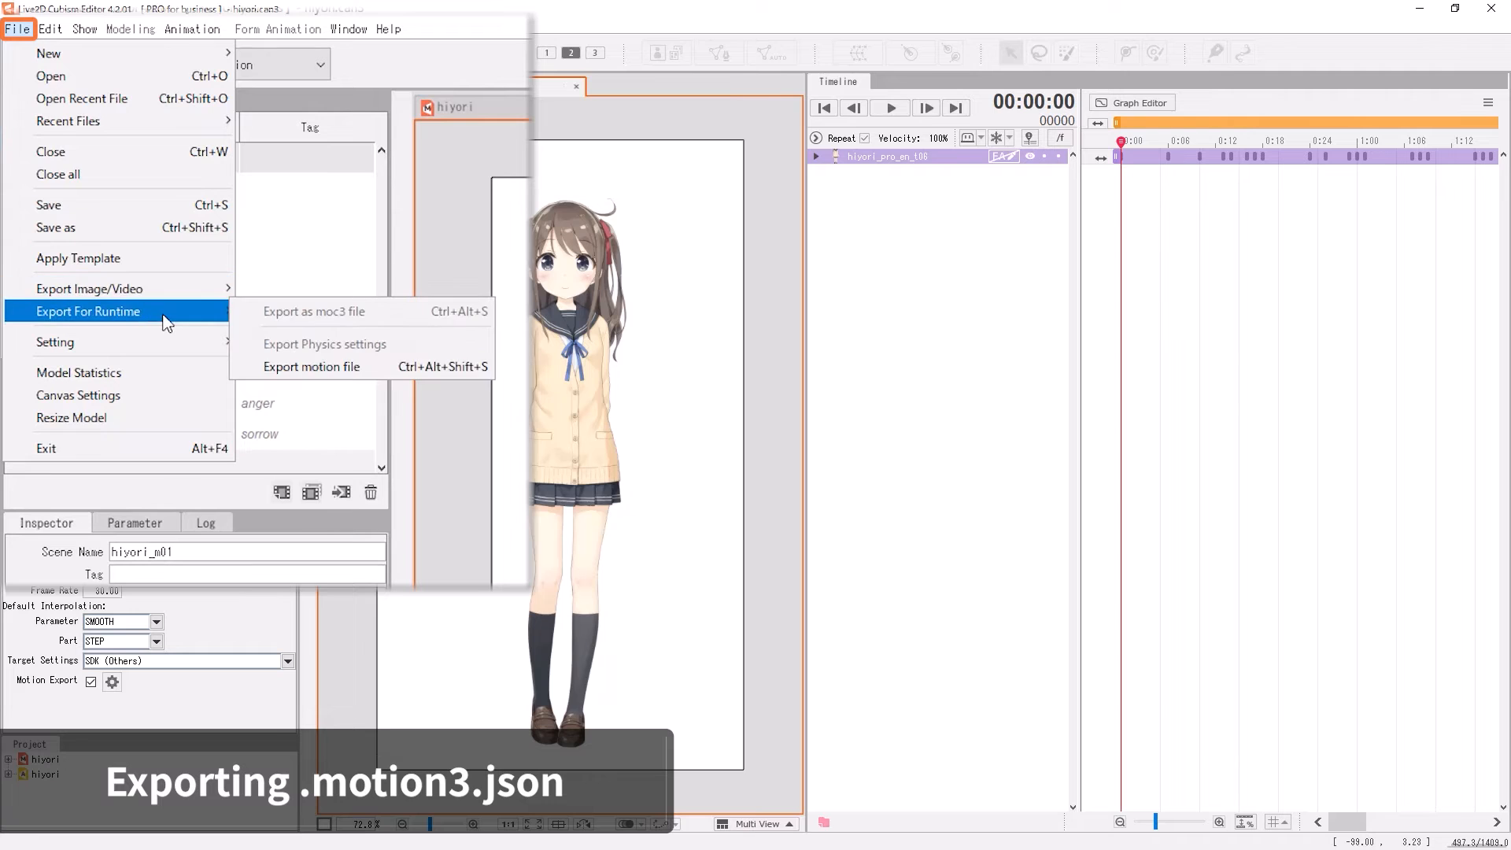
{"action": "mouse_move", "coordinate": [312, 366]}
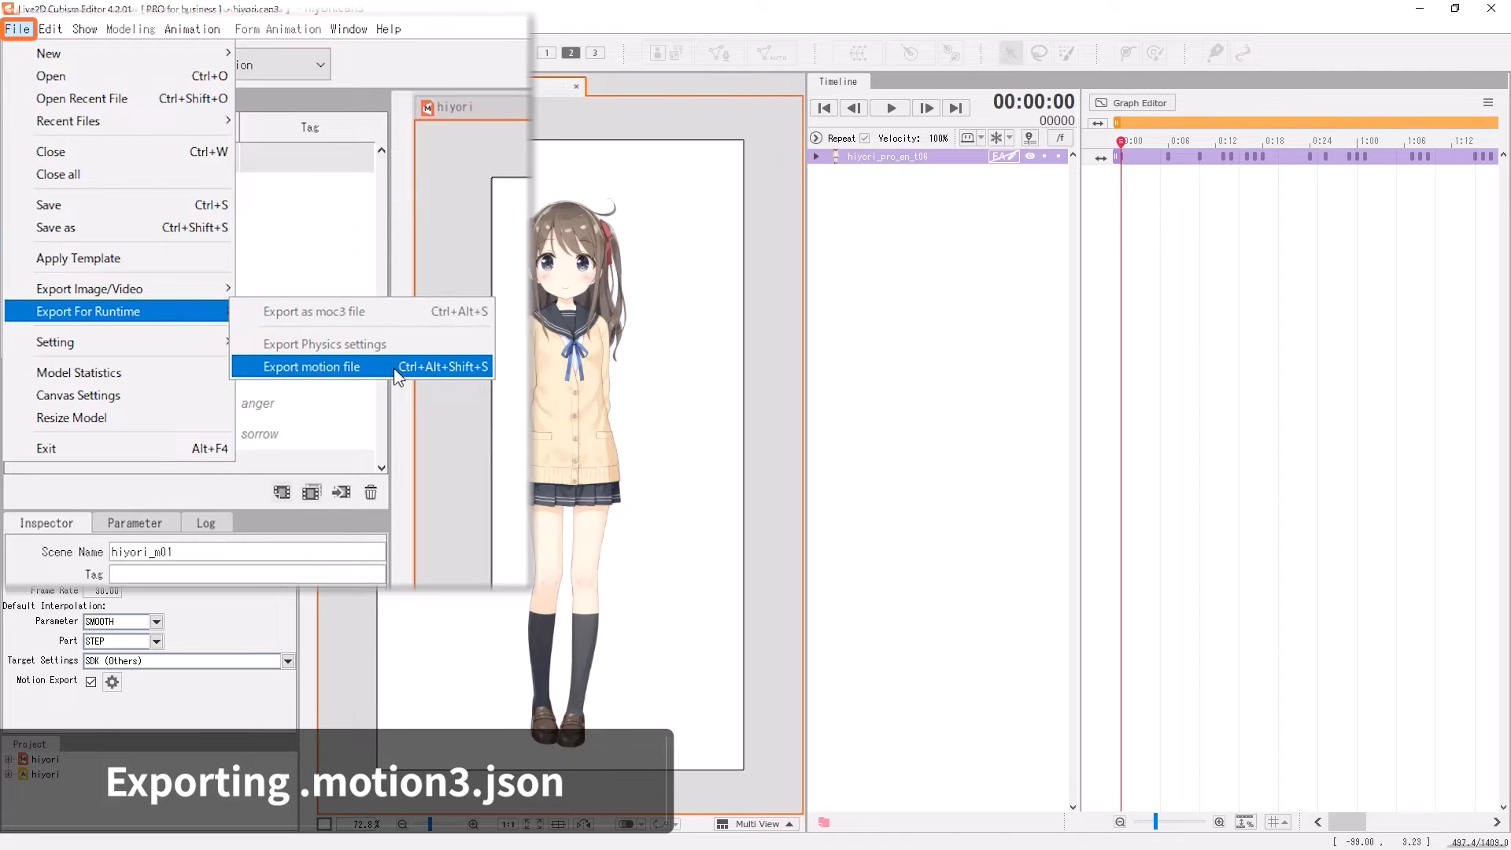
{"action": "left_click", "coordinate": [311, 366]}
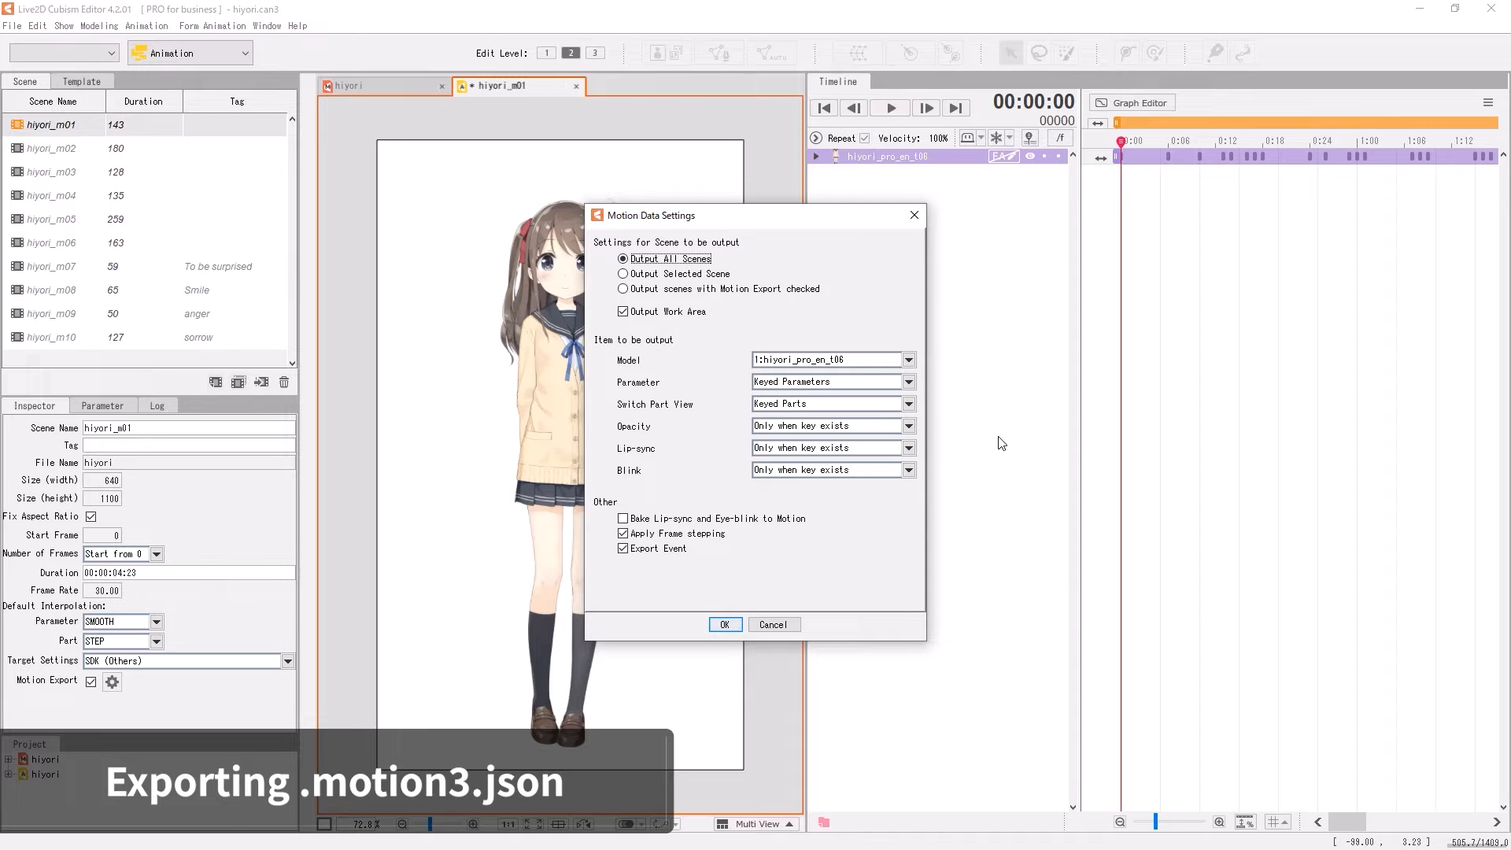
Step: Choose Output All Scenes and uncheck Output Work Area in Motion Data Settings
{"action": "left_click", "coordinate": [724, 624]}
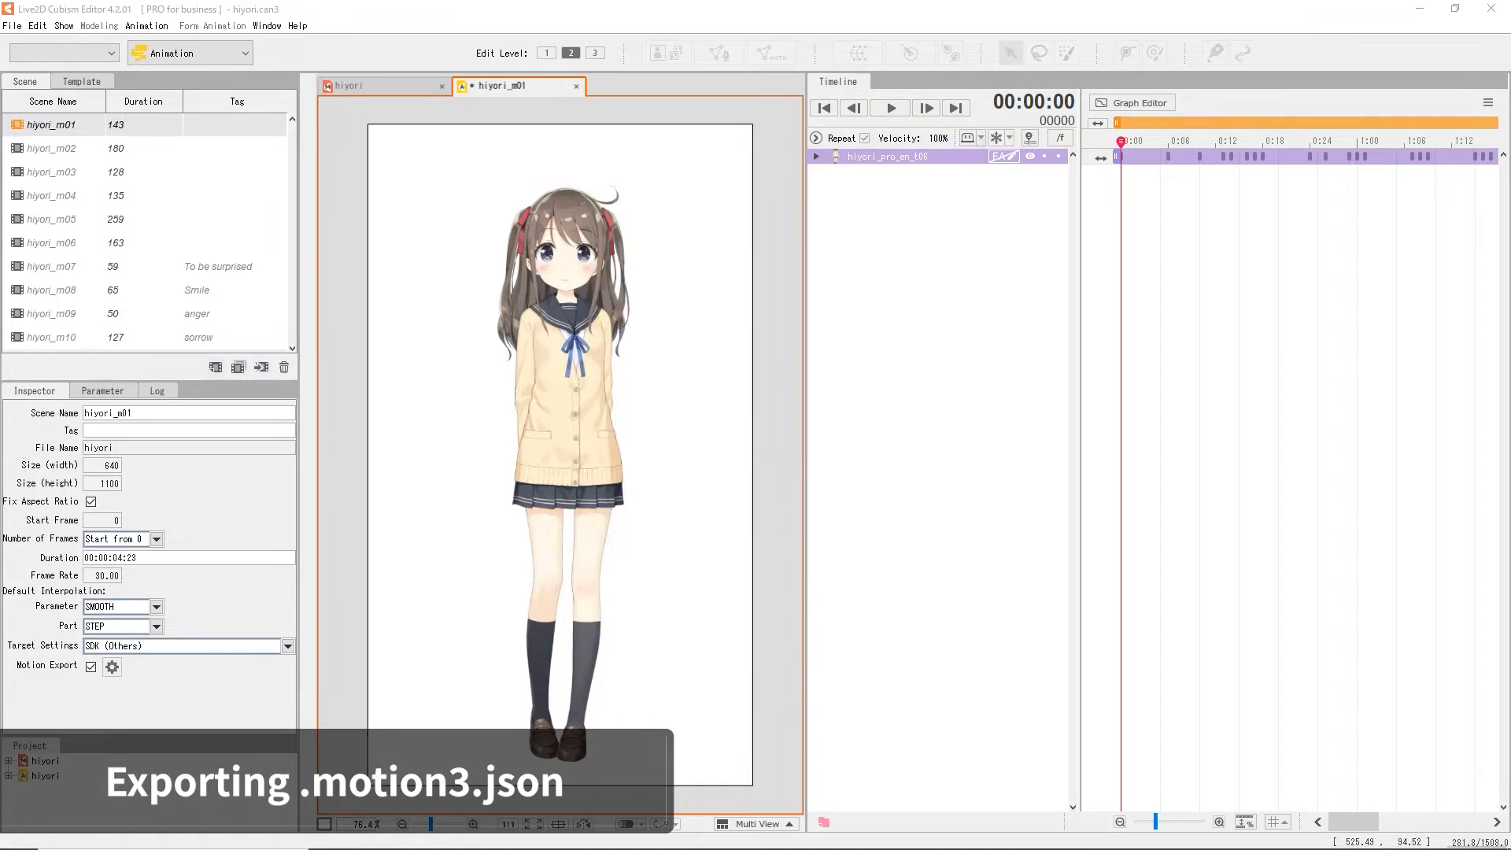
{"action": "left_click", "coordinate": [112, 666]}
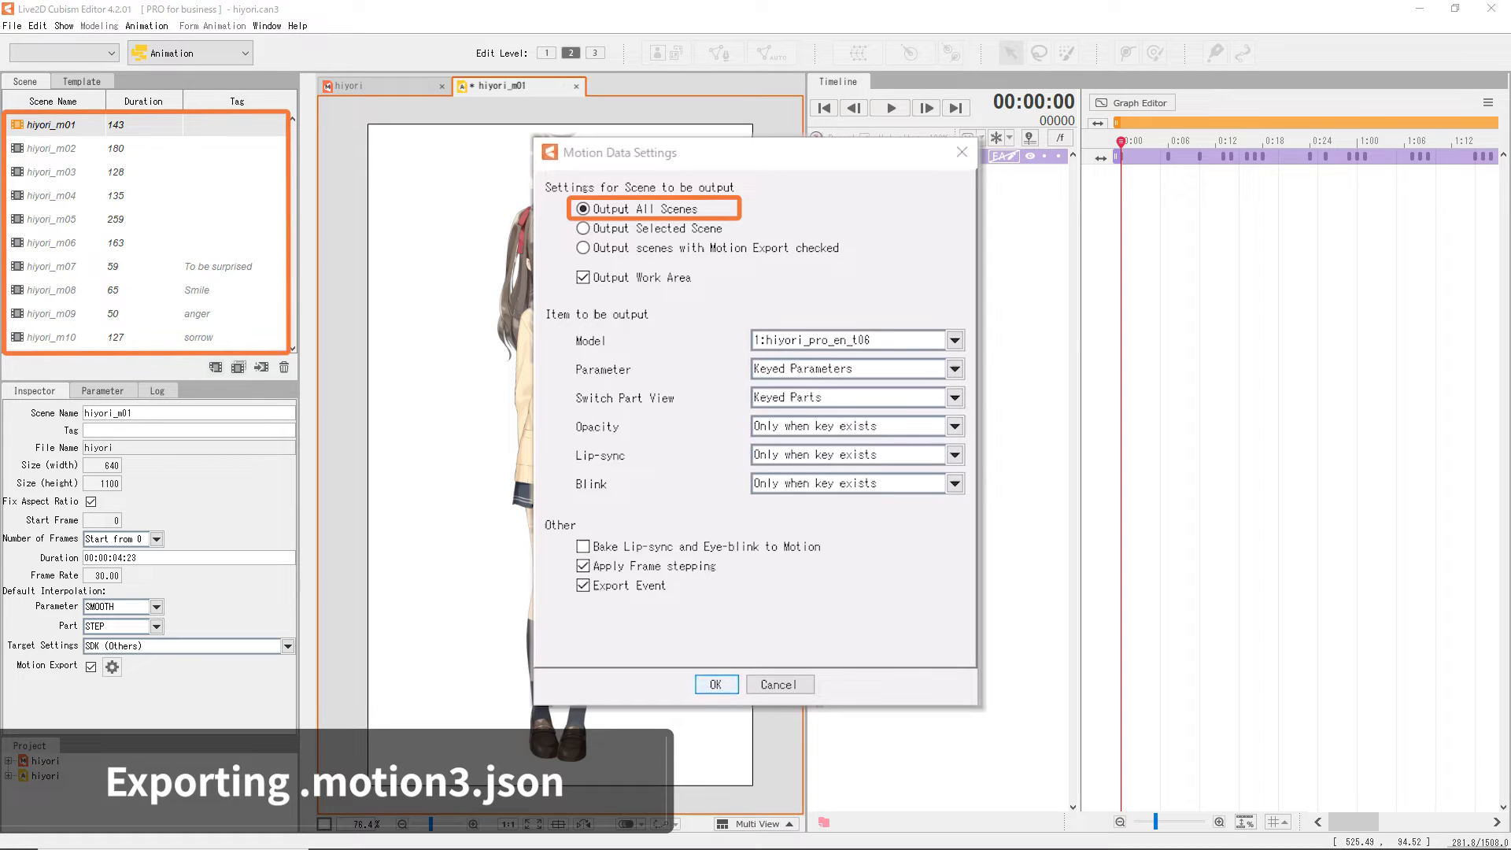
{"action": "left_click", "coordinate": [584, 228]}
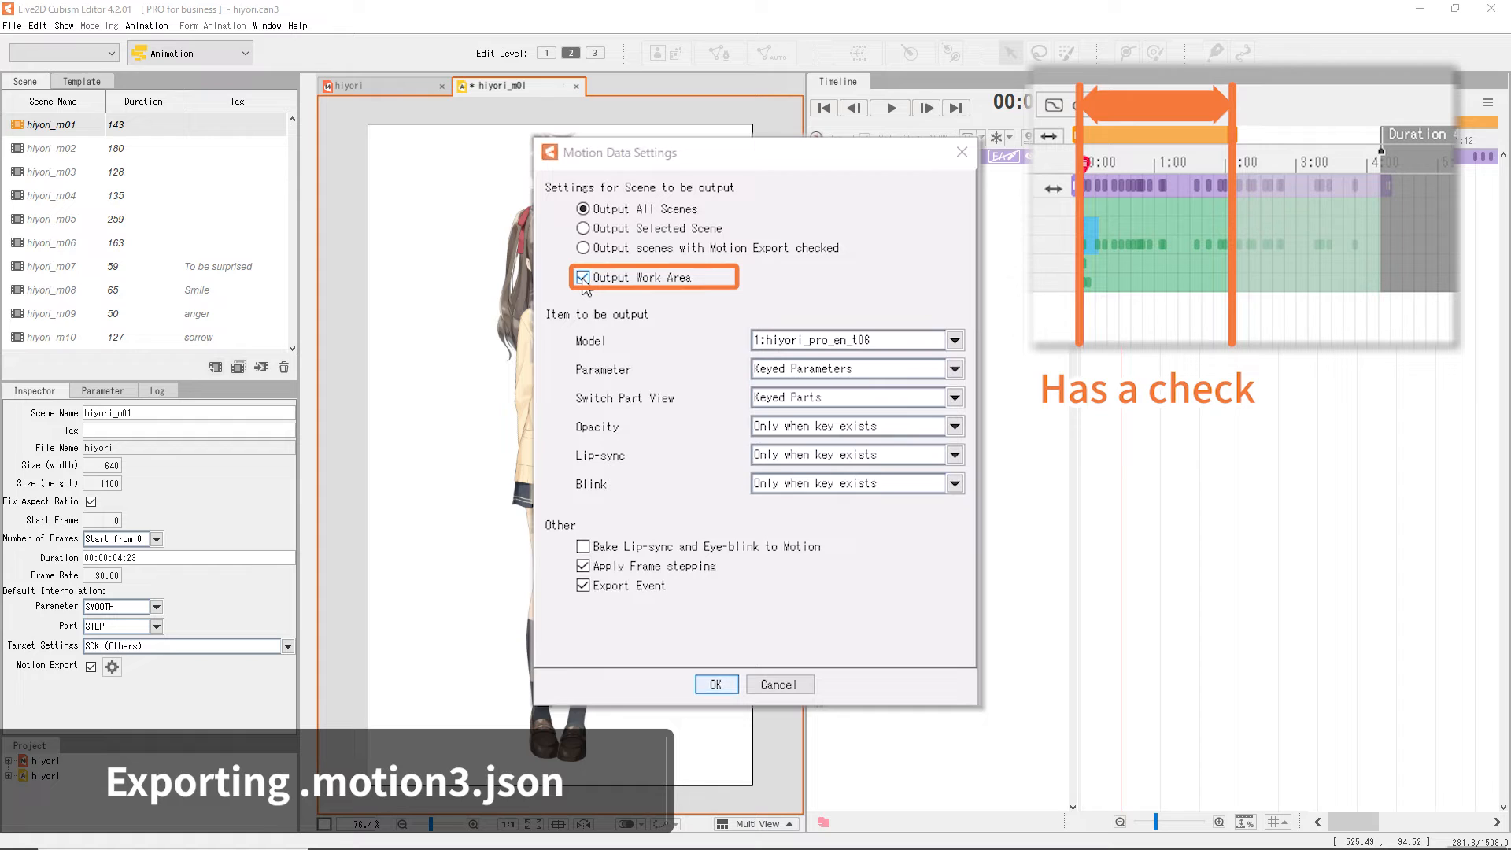
{"action": "left_click", "coordinate": [583, 278]}
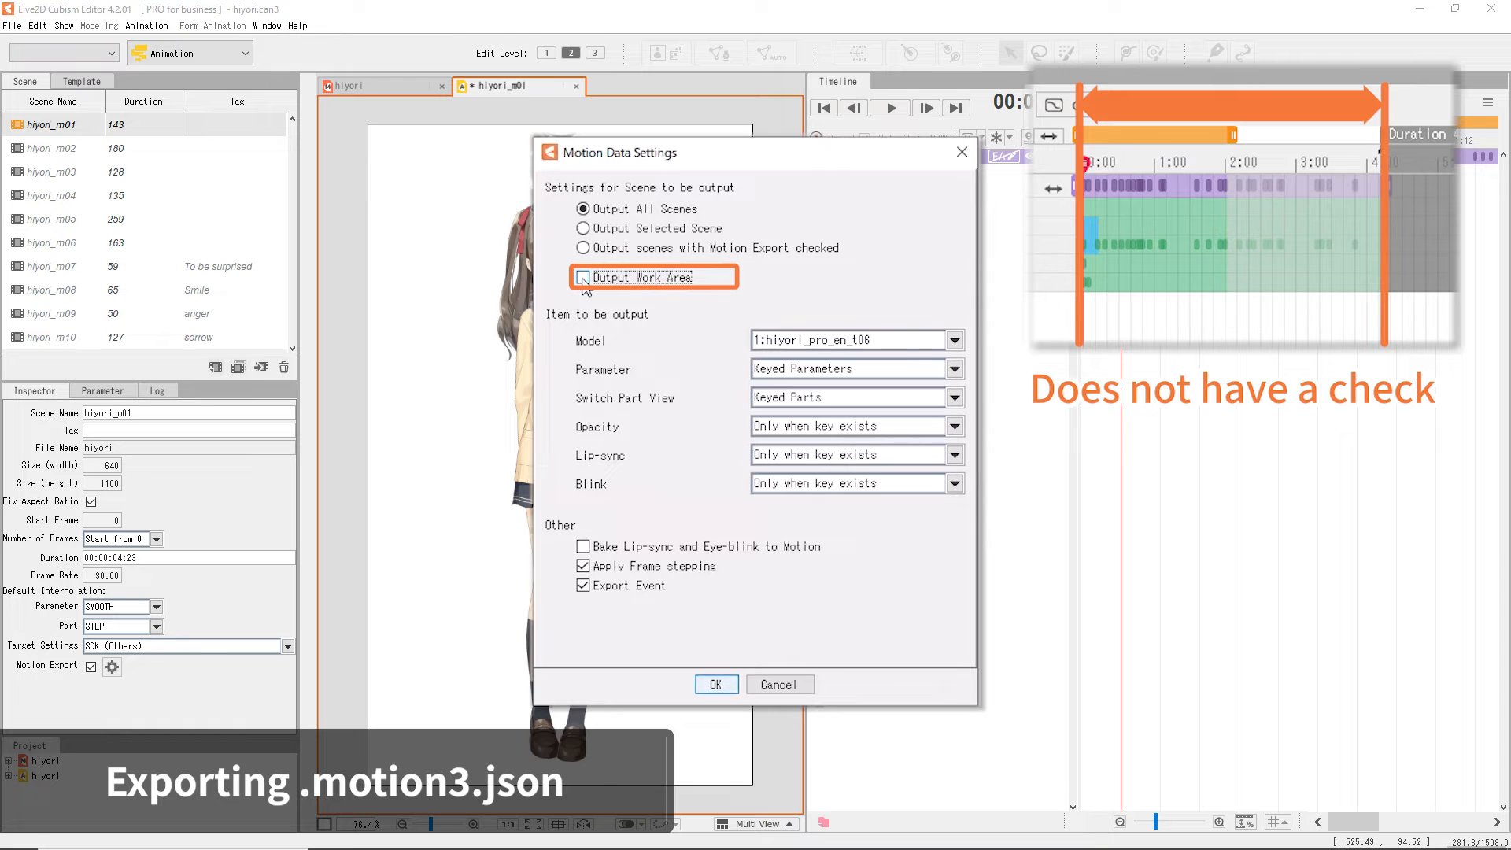
Step: Re-check Output Work Area and set the Parameter option to Keyed Parameters
{"action": "left_click", "coordinate": [583, 278]}
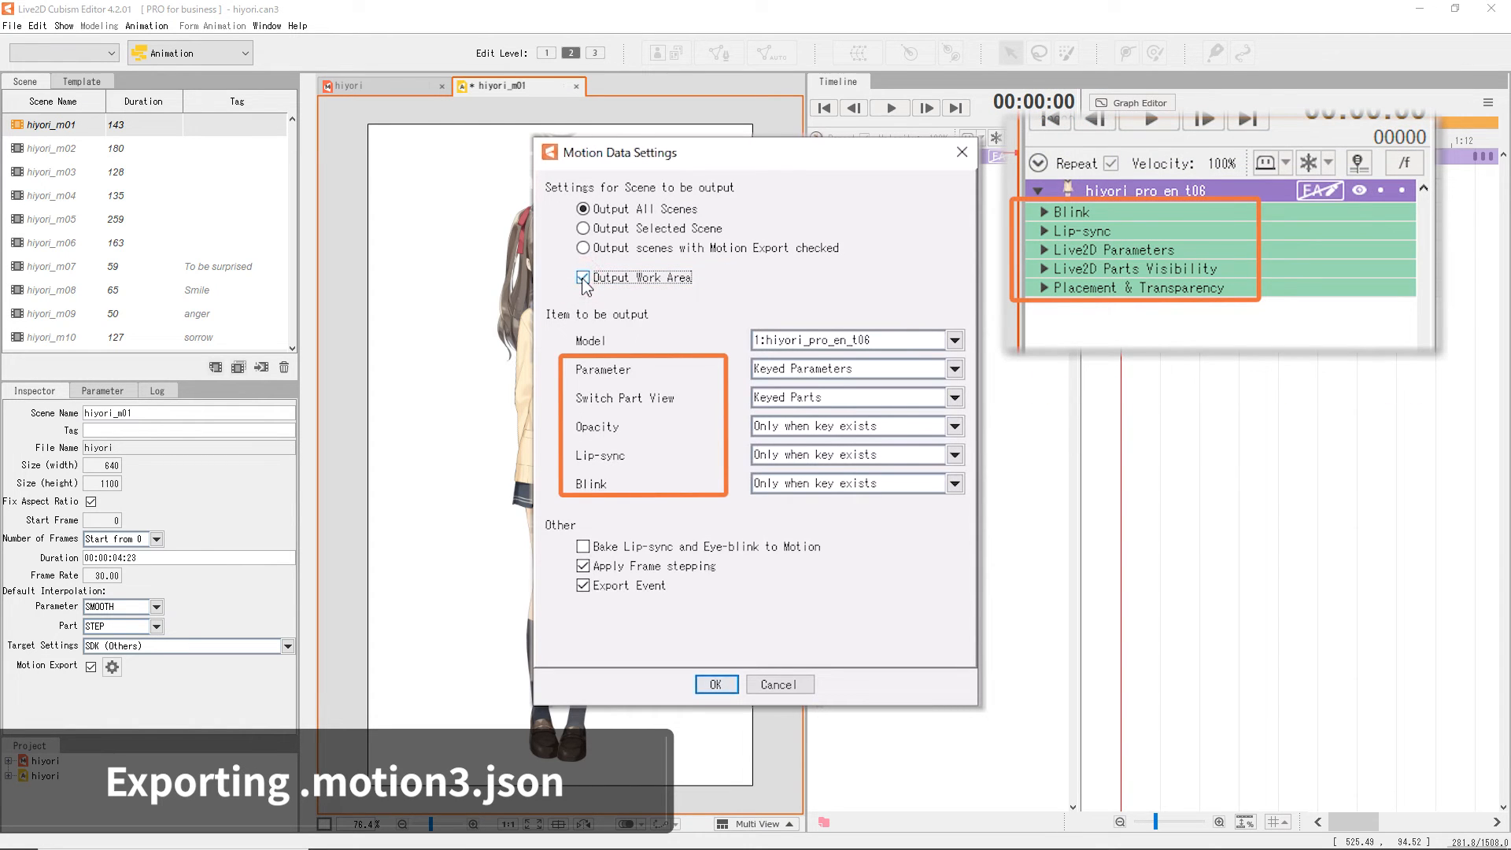
{"action": "left_click", "coordinate": [583, 277]}
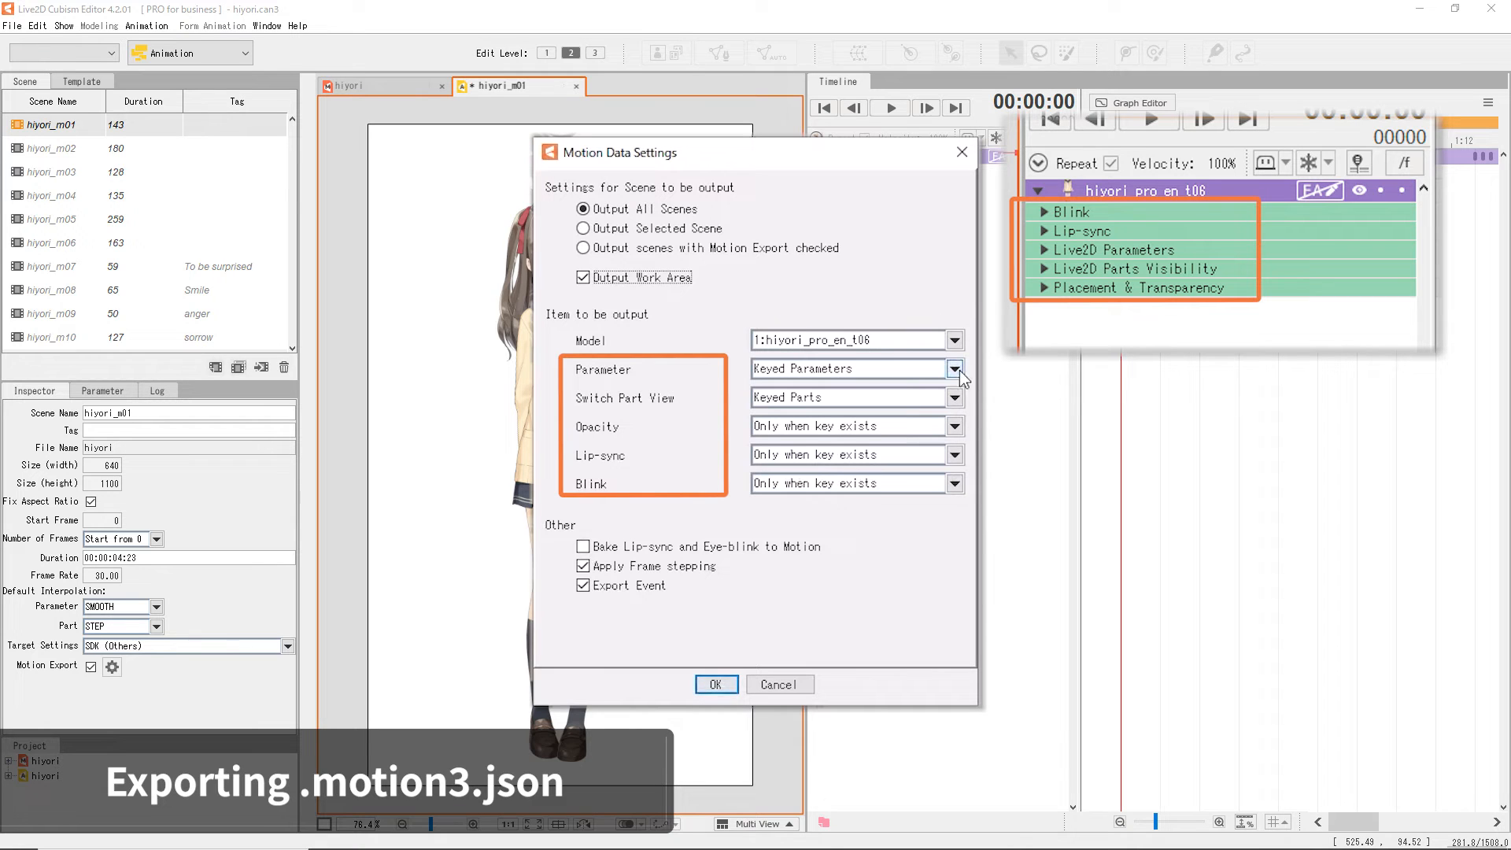
{"action": "left_click", "coordinate": [954, 368]}
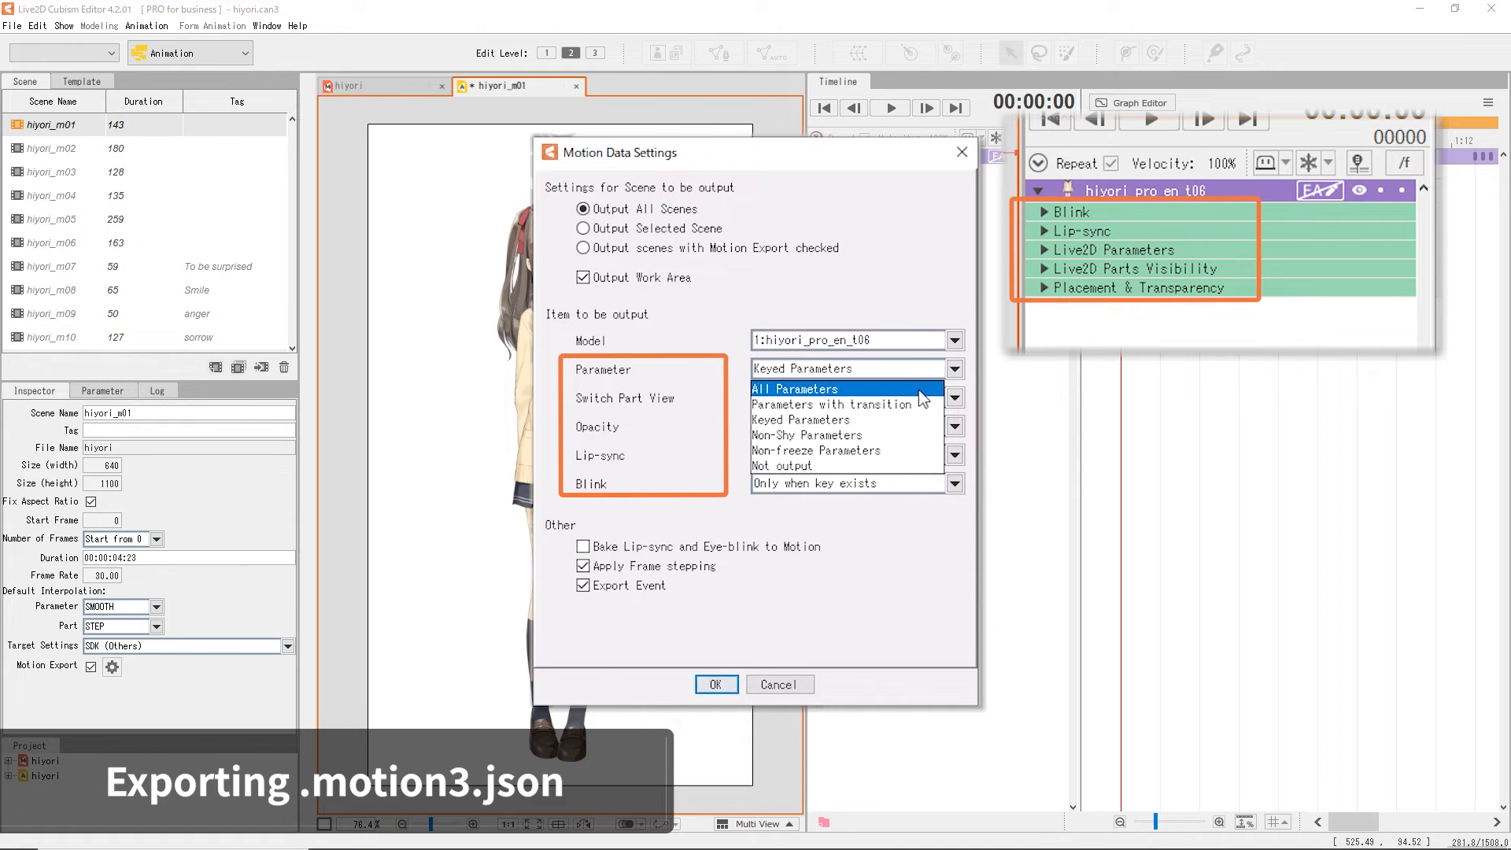
{"action": "left_click", "coordinate": [800, 404]}
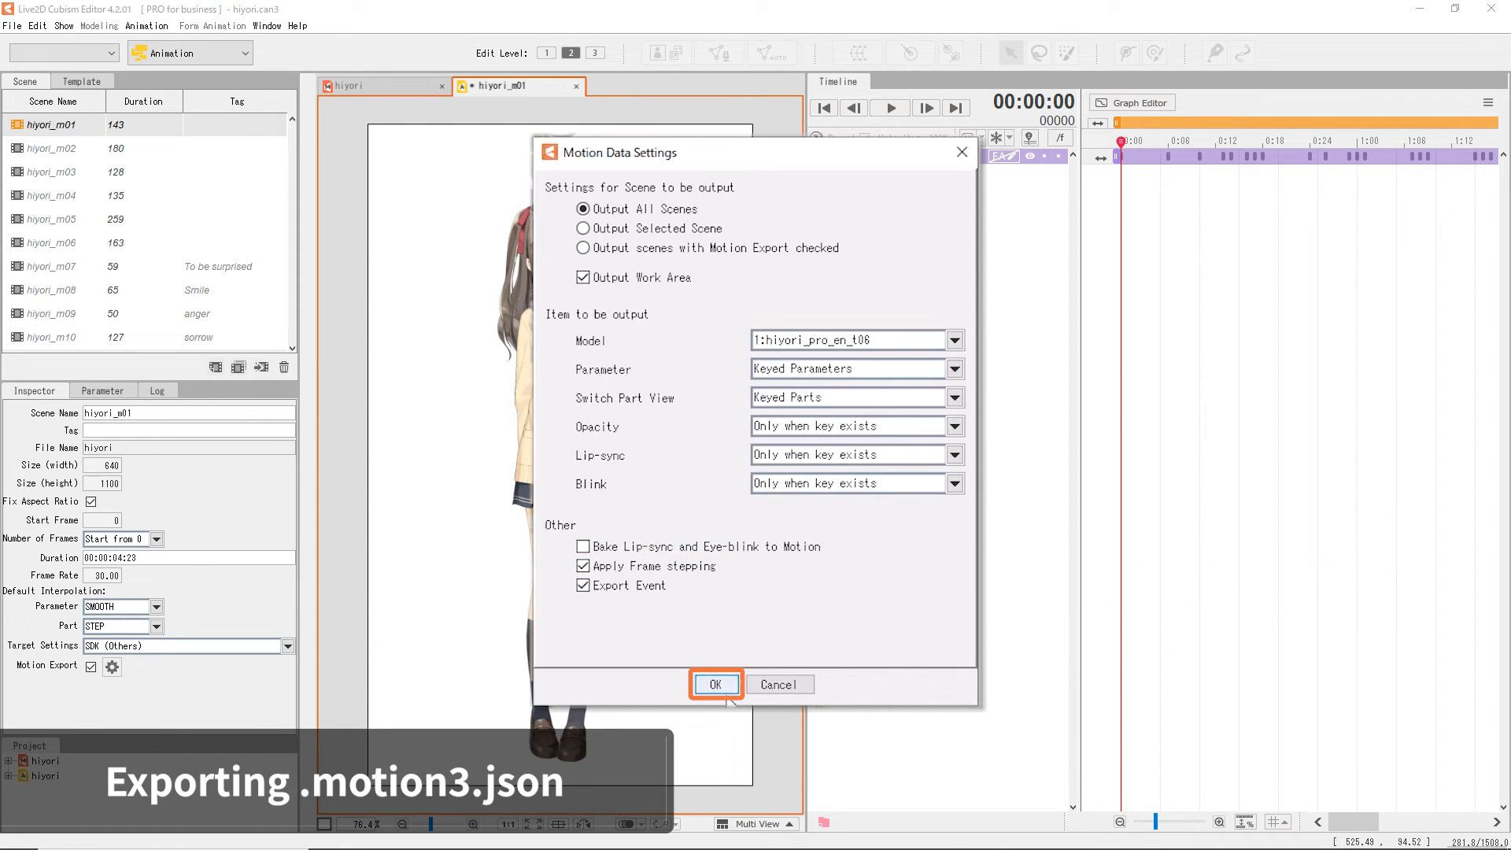
Step: Confirm the motion settings and choose C:\hiyori\motion as the output folder
{"action": "left_click", "coordinate": [713, 683]}
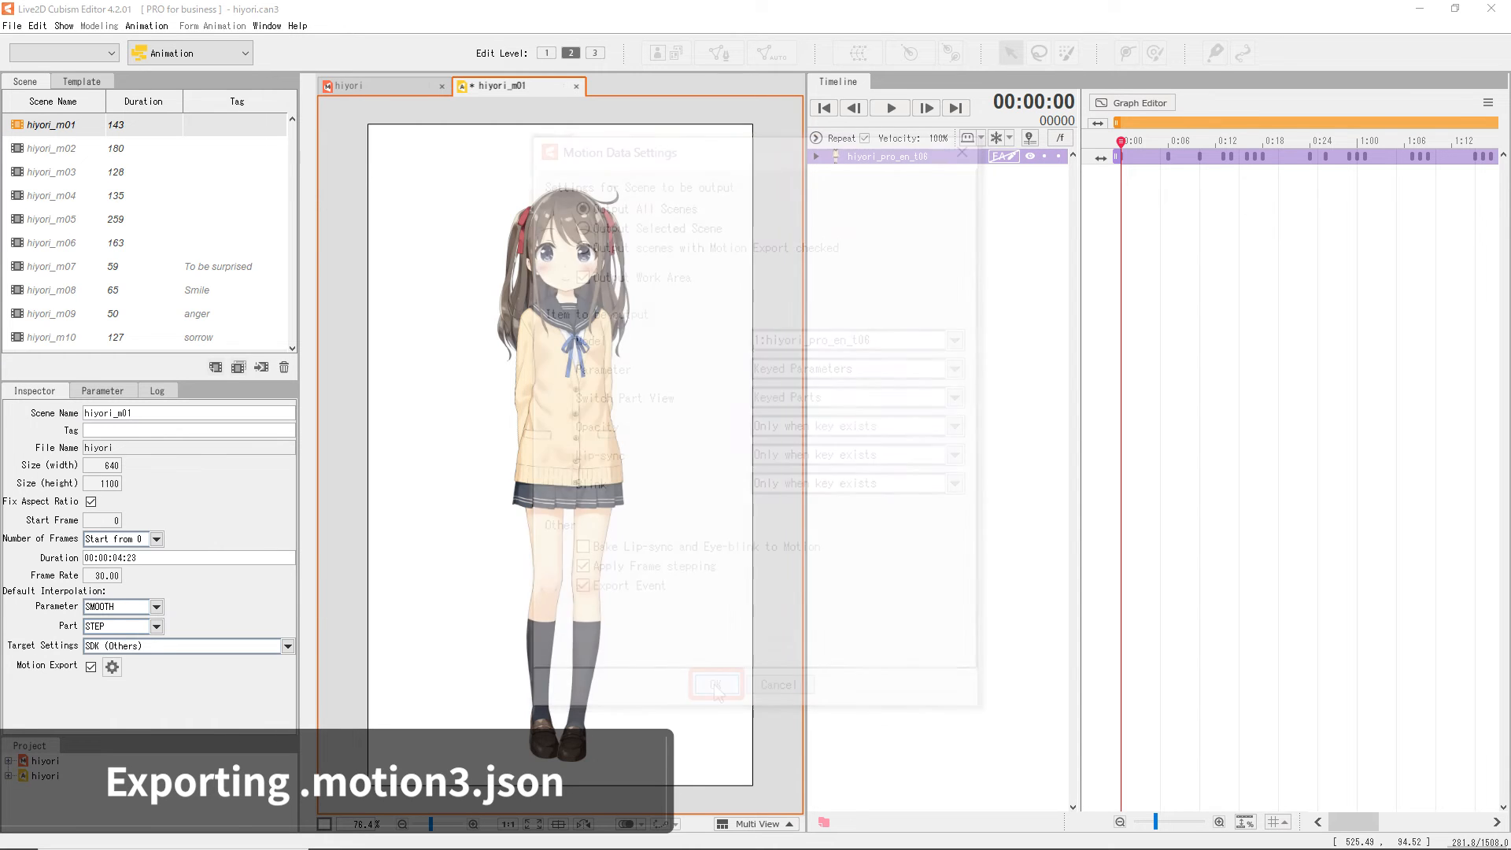
{"action": "left_click", "coordinate": [716, 684]}
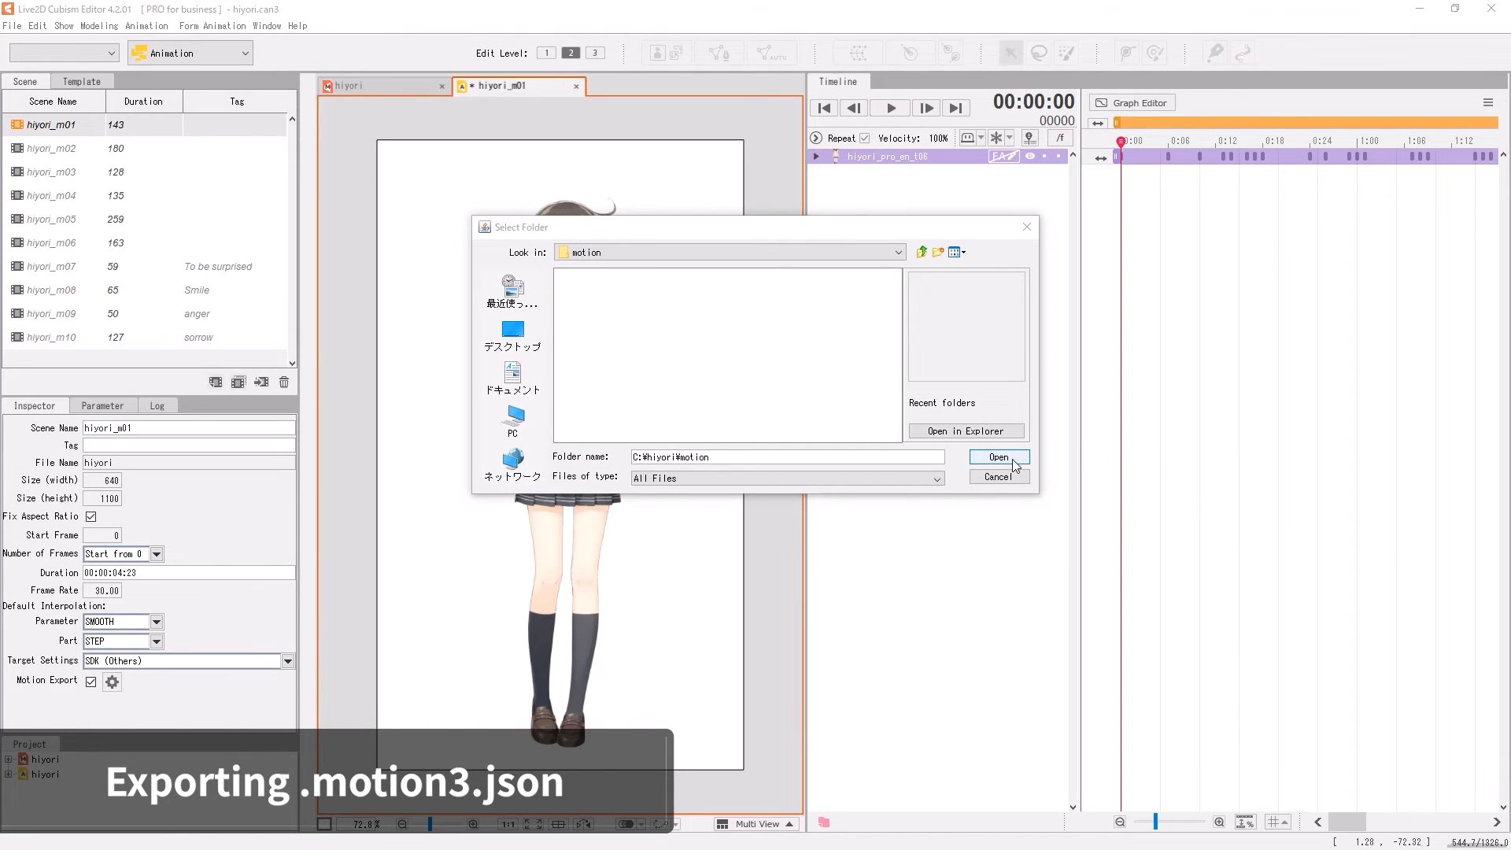